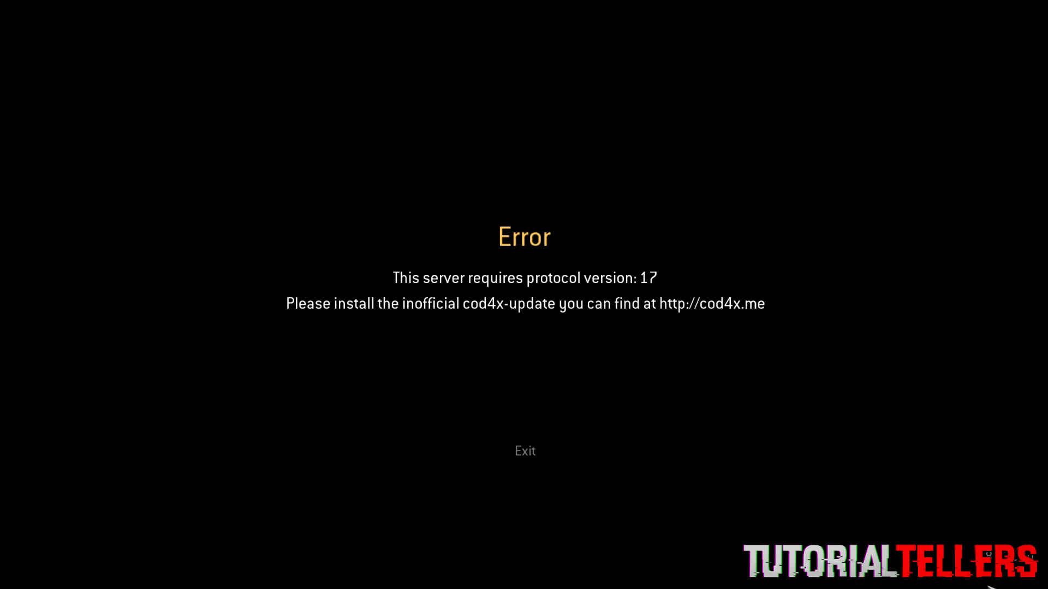
{"action": "mouse_move", "coordinate": [916, 467]}
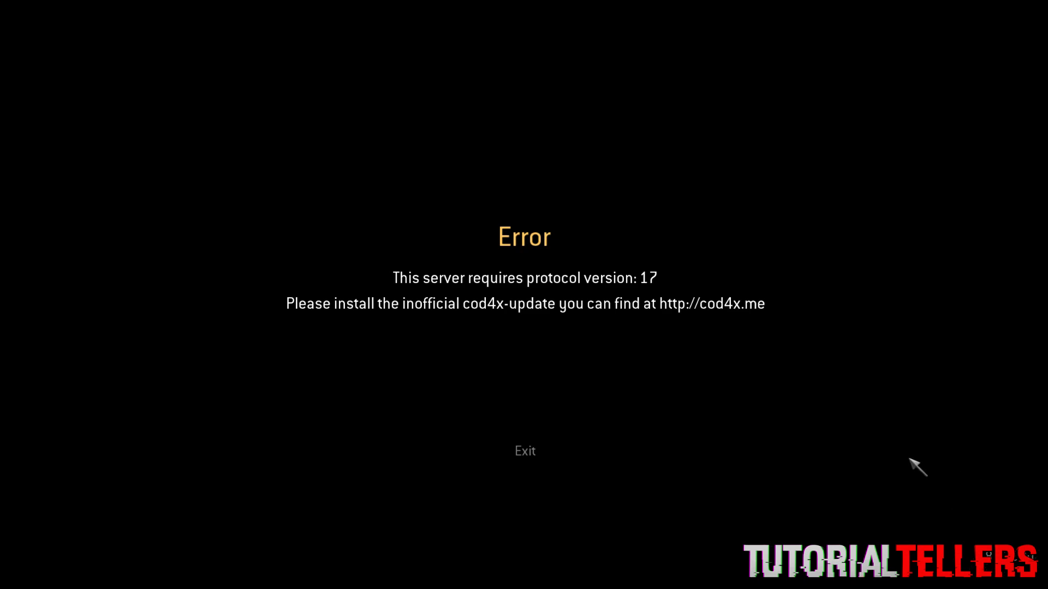
Dismiss the protocol version and 'Server is a different version' errors
{"action": "left_click", "coordinate": [524, 451]}
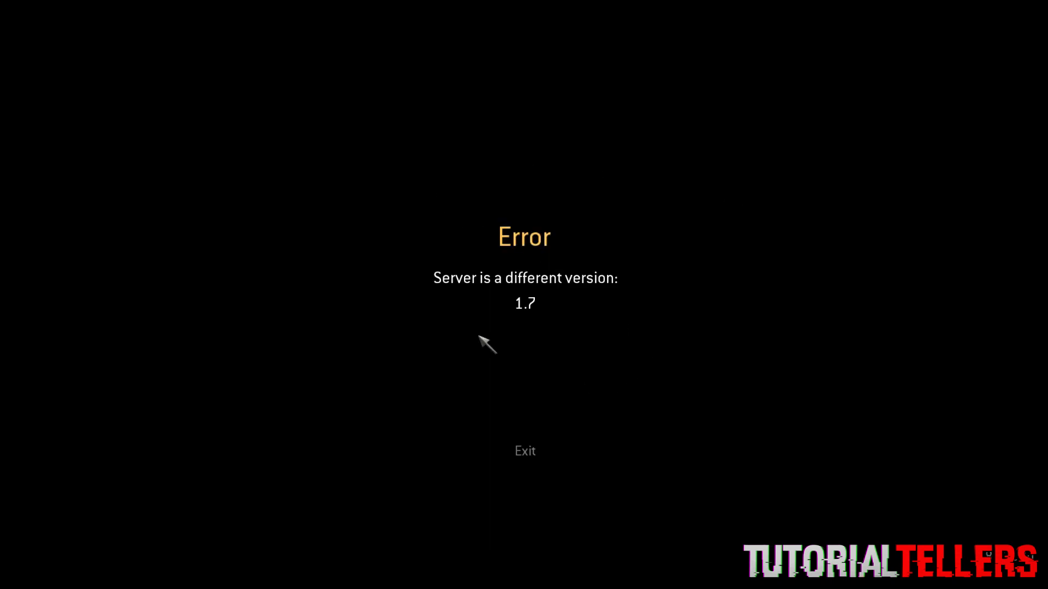
{"action": "left_click", "coordinate": [524, 450]}
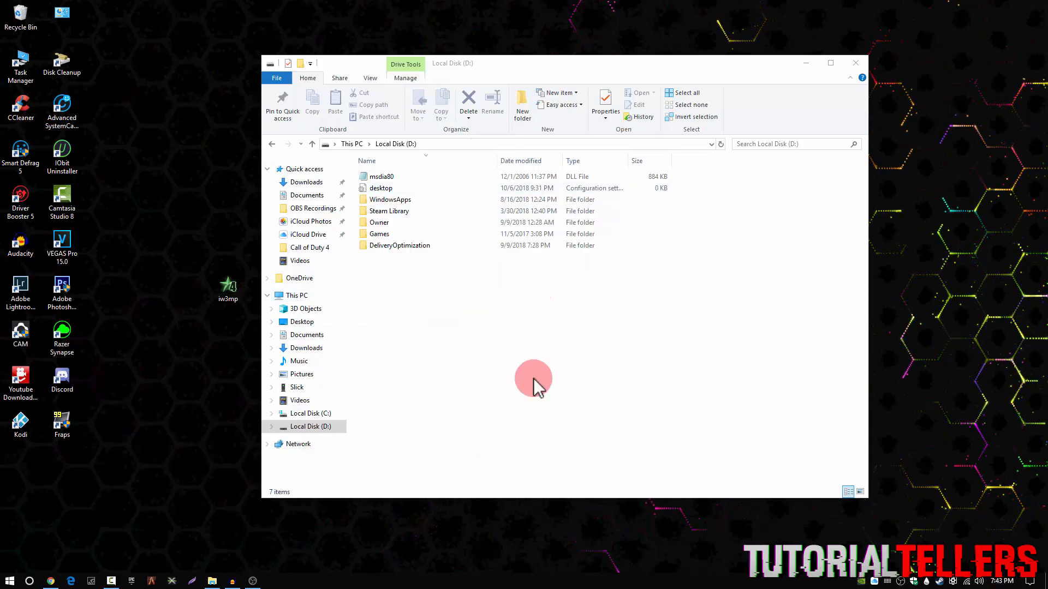
{"action": "mouse_move", "coordinate": [560, 371]}
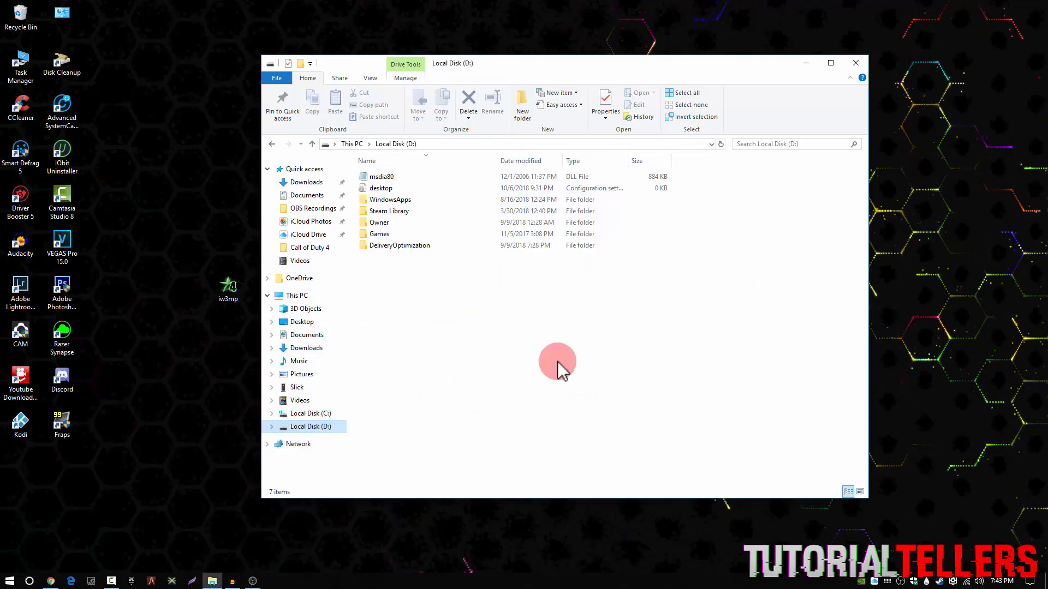
{"action": "mouse_move", "coordinate": [542, 190]}
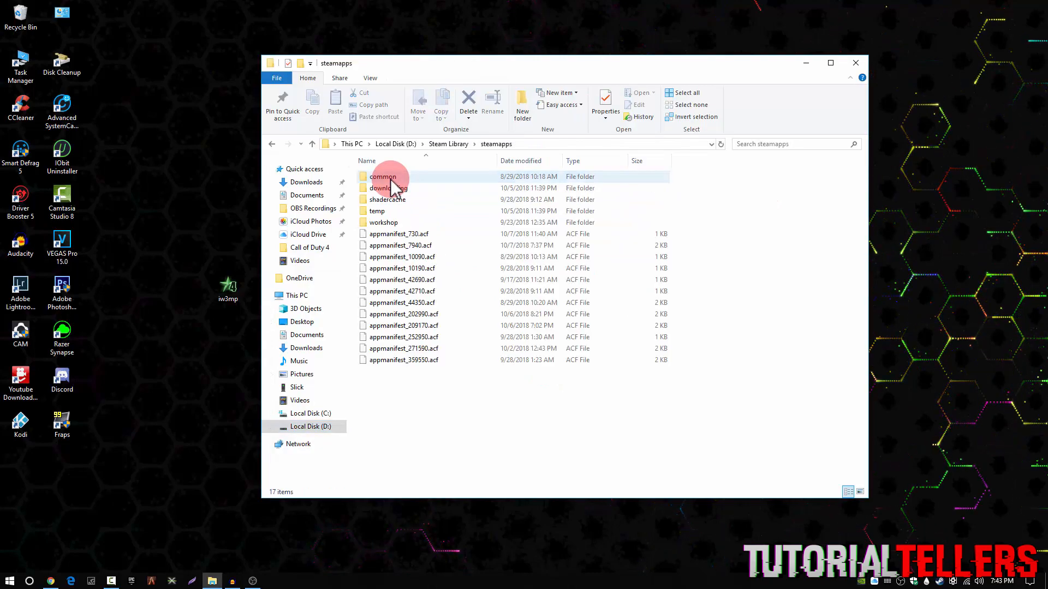
Open steamapps' common folder, then the Call of Duty 4 folder
{"action": "double_click", "coordinate": [382, 176]}
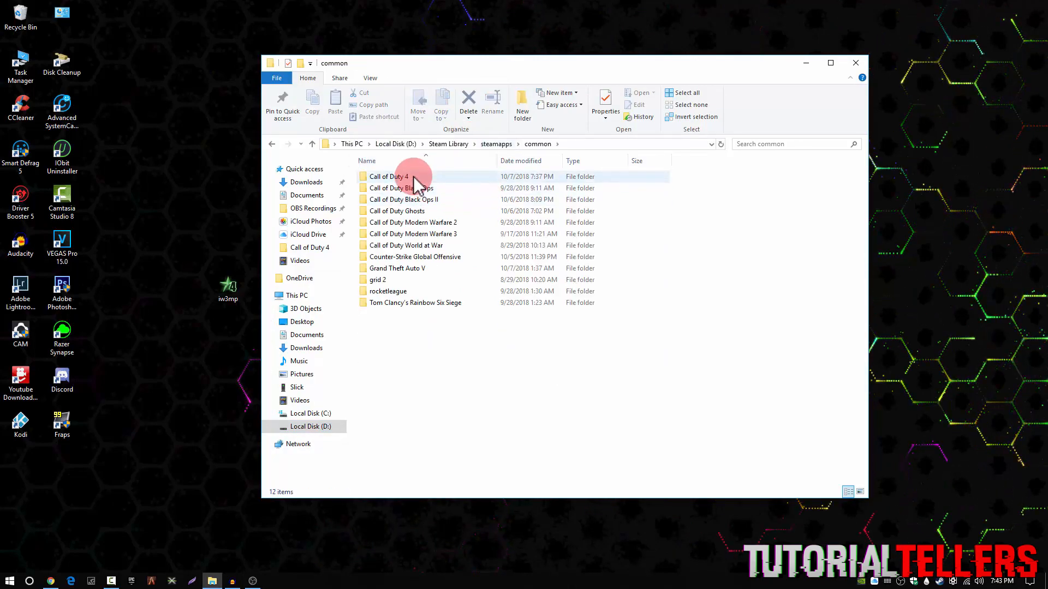
{"action": "double_click", "coordinate": [388, 177]}
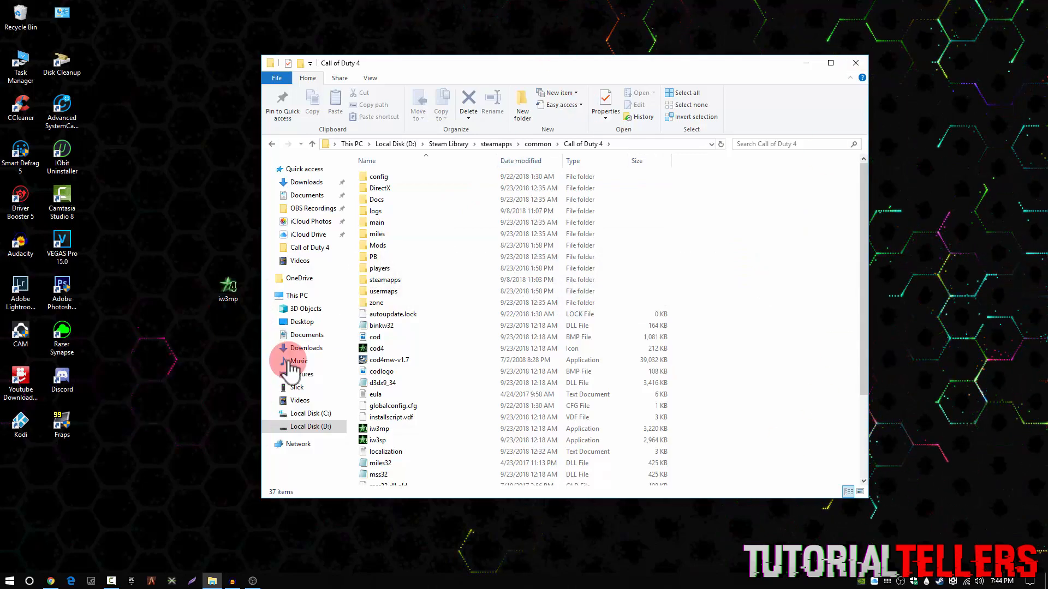
Replace the Call of Duty 4 folder's iw3mp application with the desktop copy
{"action": "left_click", "coordinate": [379, 428]}
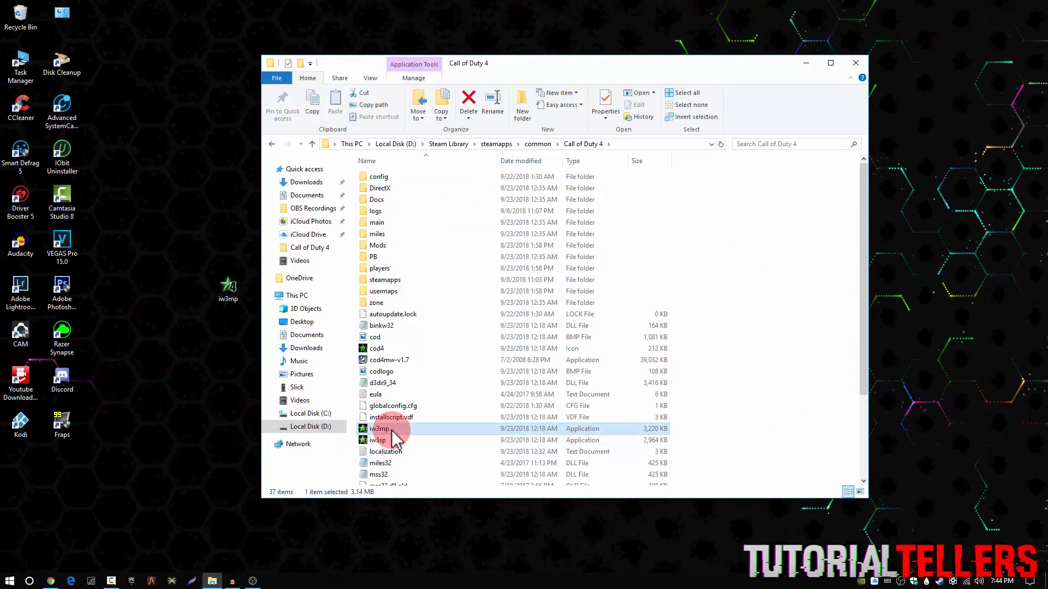
{"action": "left_click", "coordinate": [468, 101]}
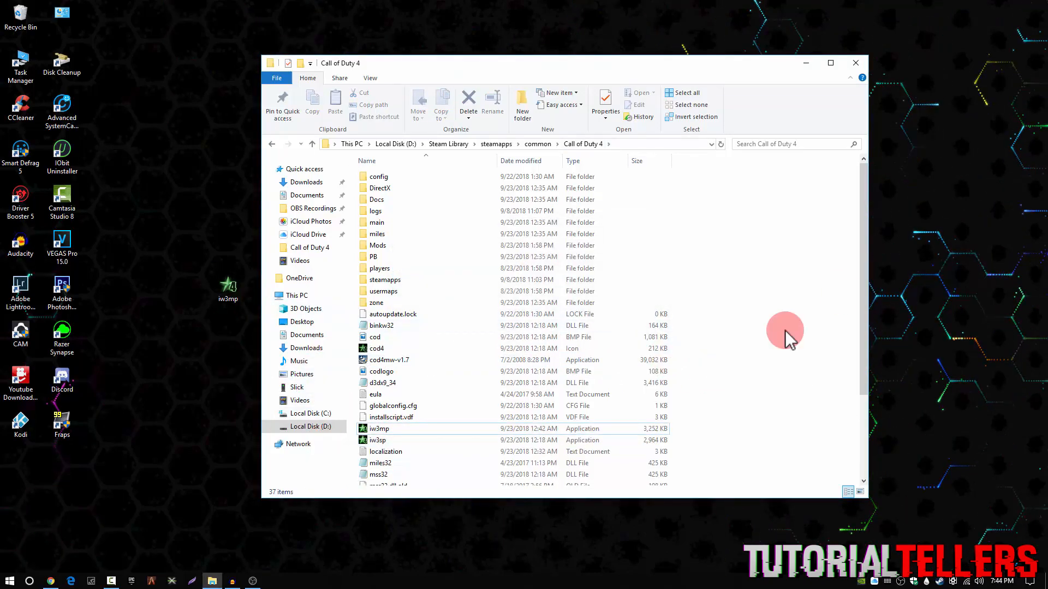
{"action": "mouse_move", "coordinate": [856, 63]}
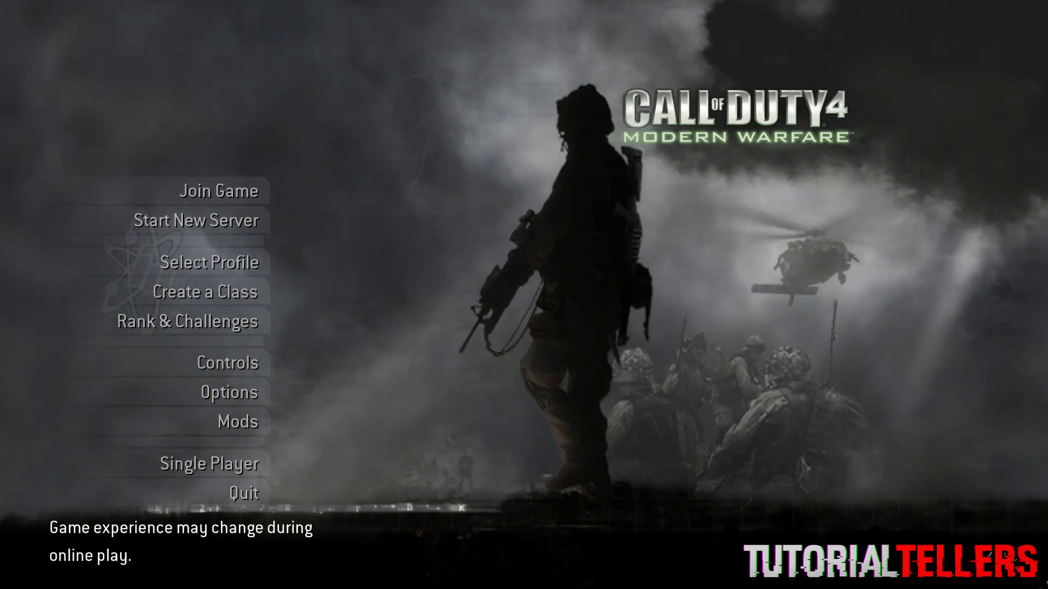
{"action": "mouse_move", "coordinate": [215, 191]}
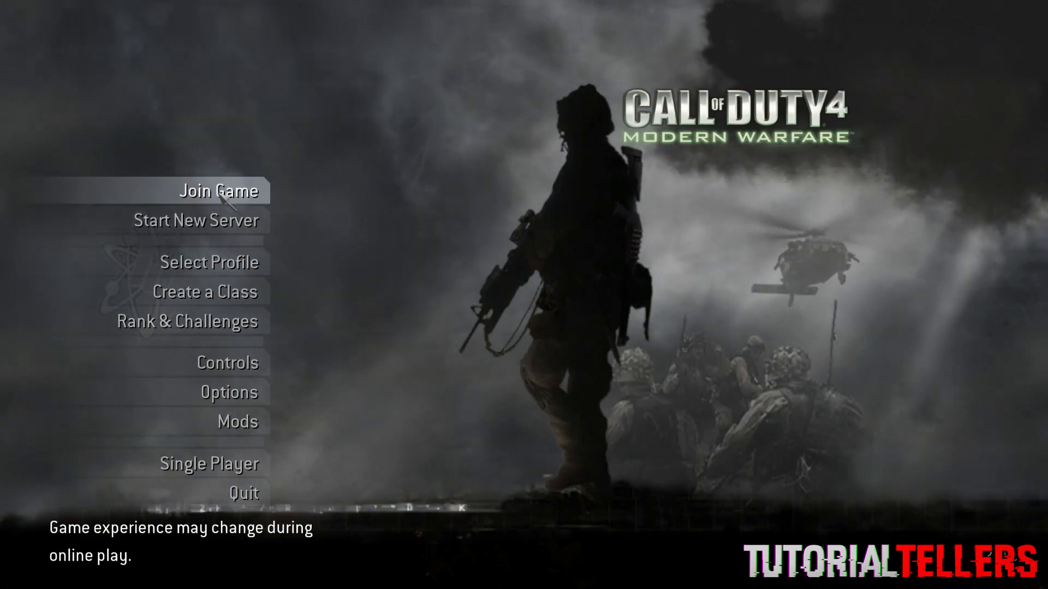
Open Join Game and join the first favourite server
{"action": "left_click", "coordinate": [215, 191]}
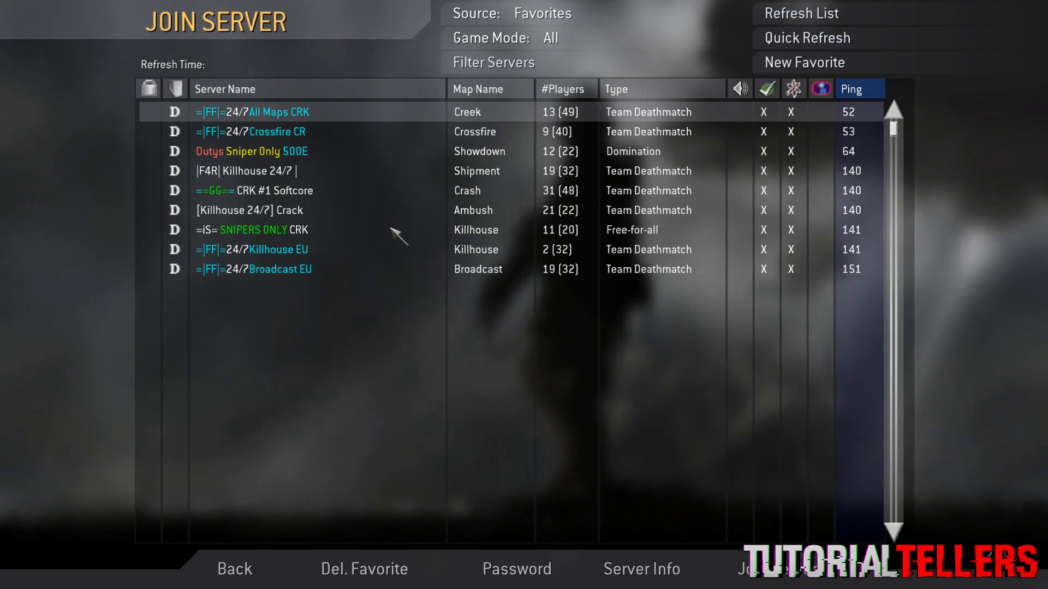
{"action": "left_click", "coordinate": [762, 569]}
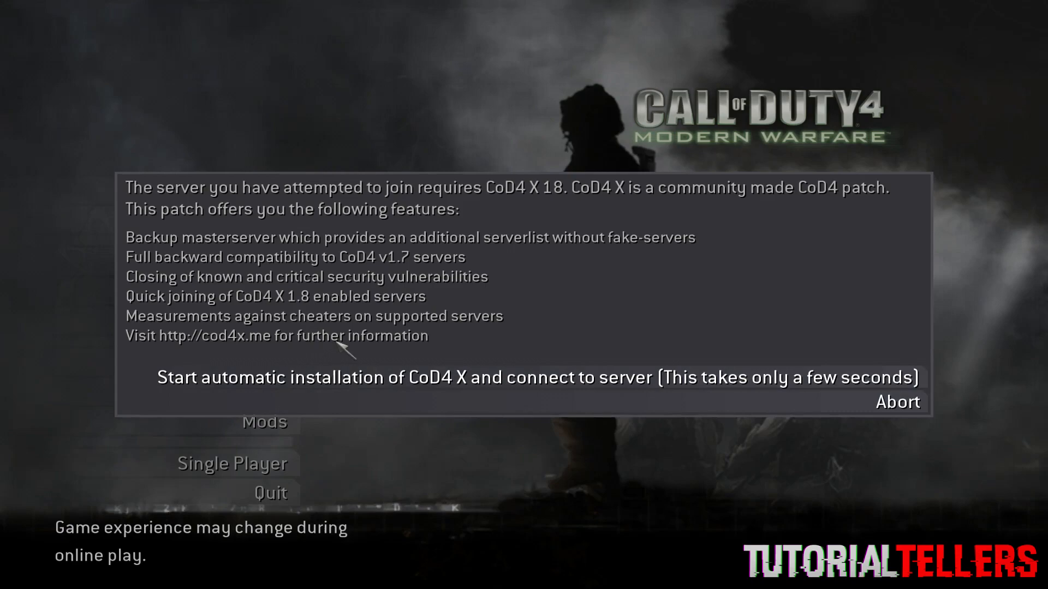
{"action": "mouse_move", "coordinate": [455, 227]}
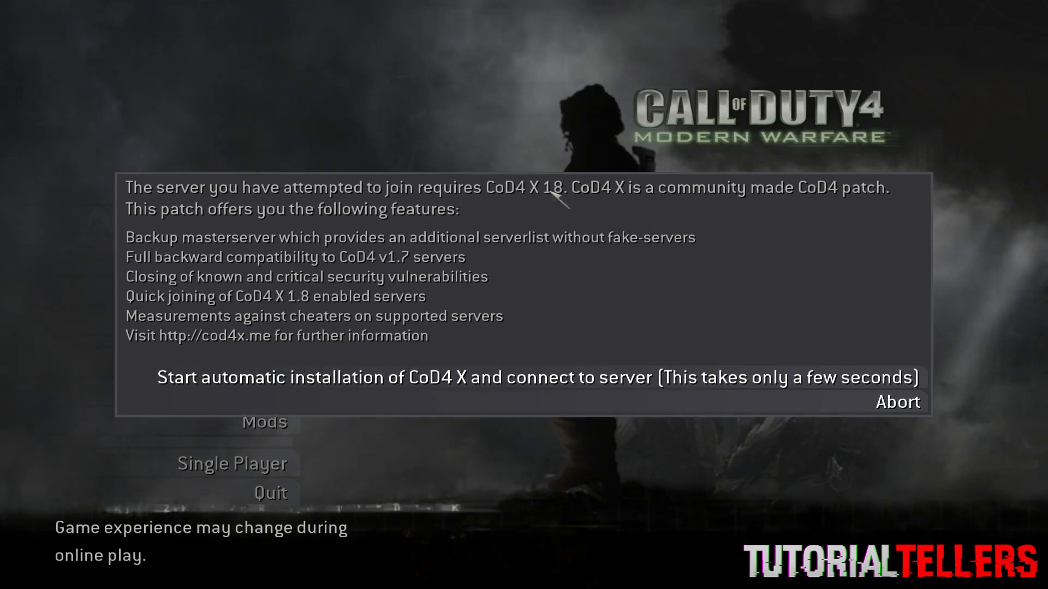
{"action": "mouse_move", "coordinate": [806, 354]}
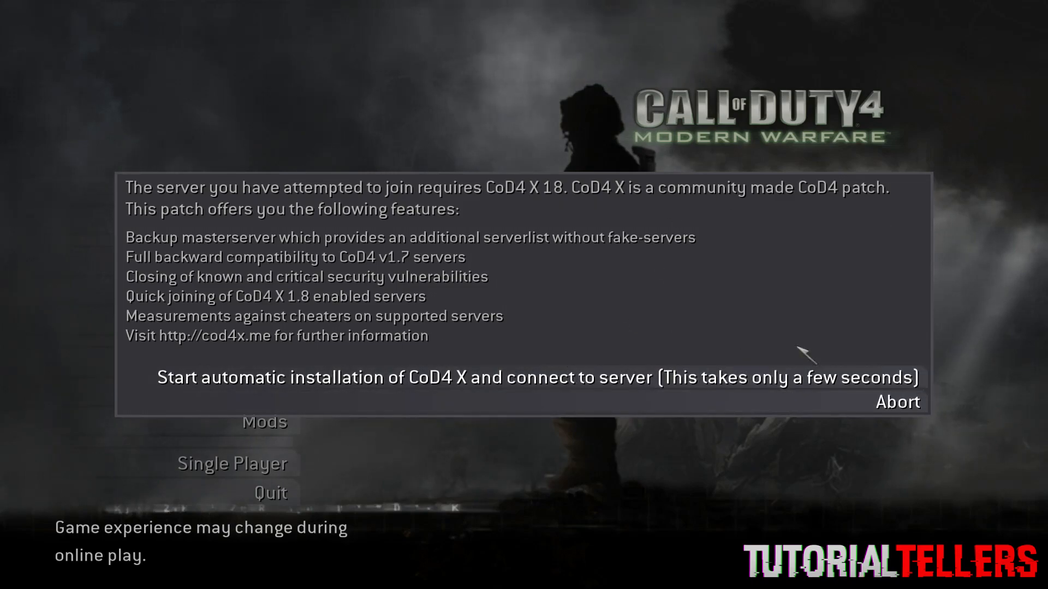